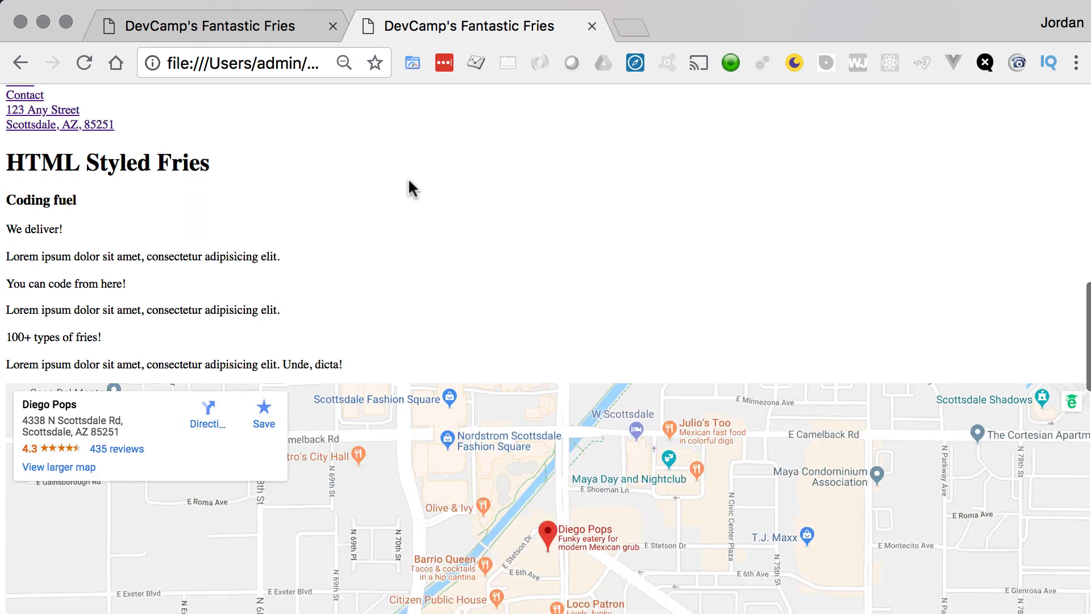
scroll(down, 3)
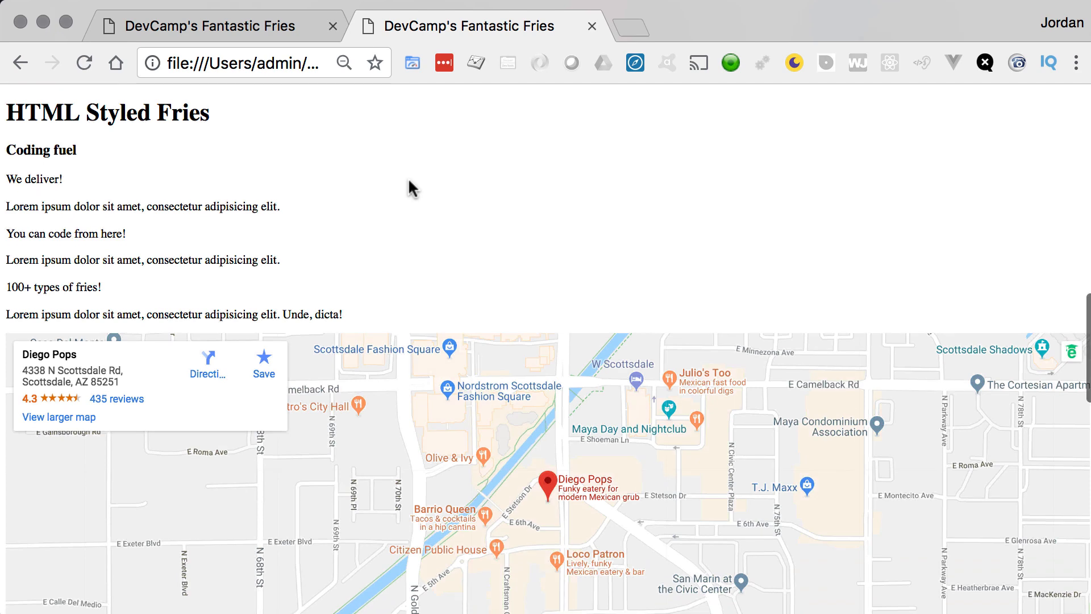